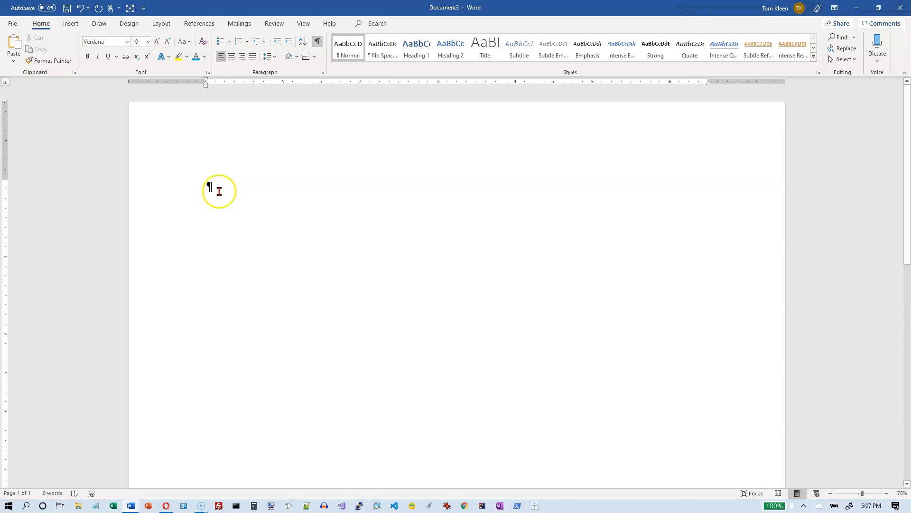
pyautogui.moveTo(168, 179)
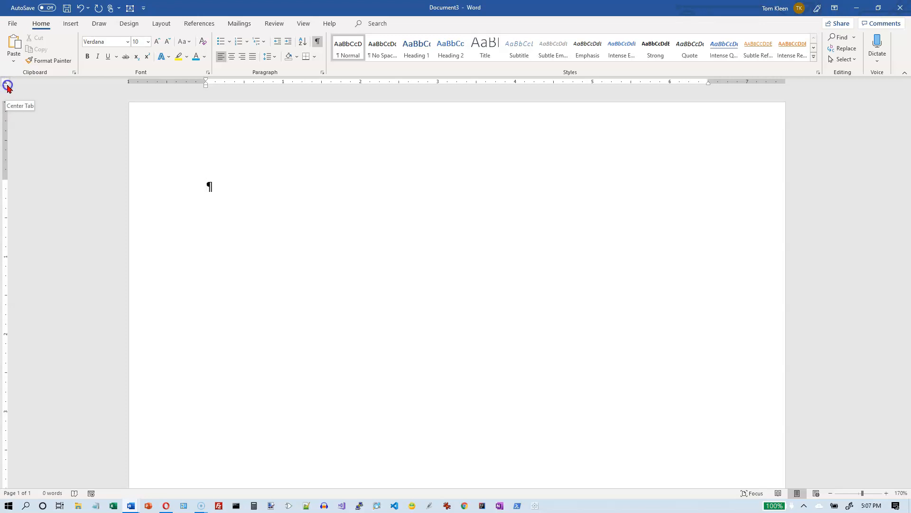
# Choose a Decimal tab stop and enter 123456789 on the first line against it
pyautogui.click(8, 86)
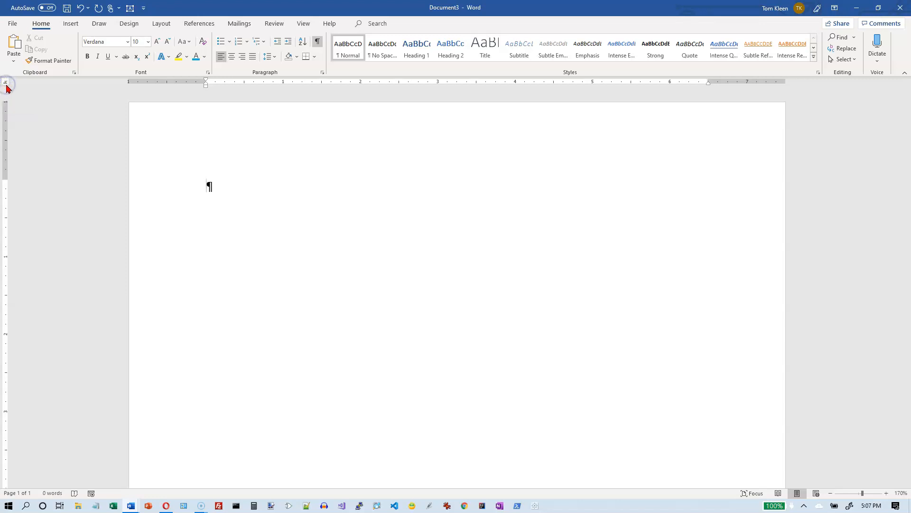
pyautogui.moveTo(7, 82)
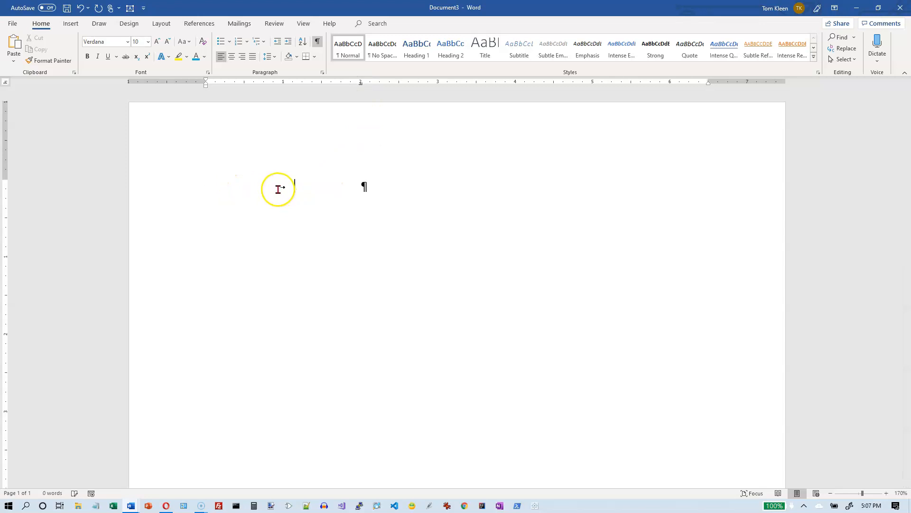
pyautogui.moveTo(817, 103)
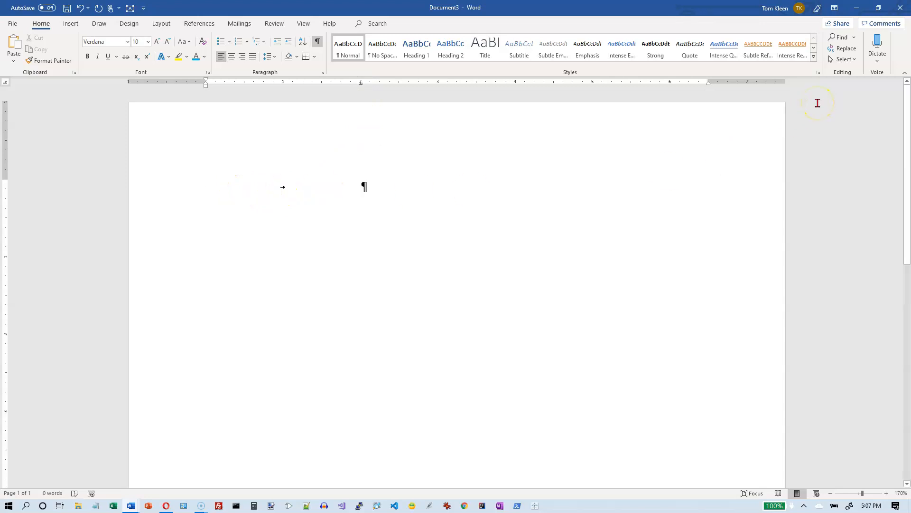
pyautogui.write('123')
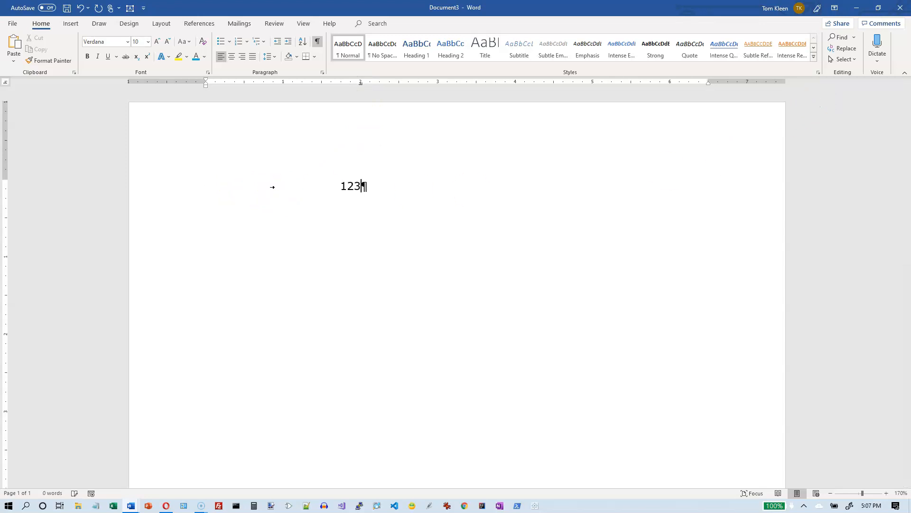
pyautogui.write('456789')
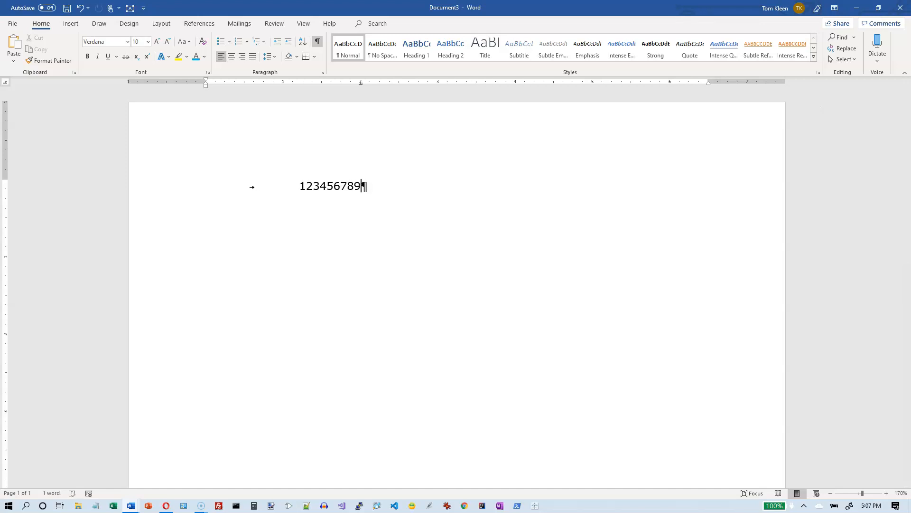
pyautogui.moveTo(376, 98)
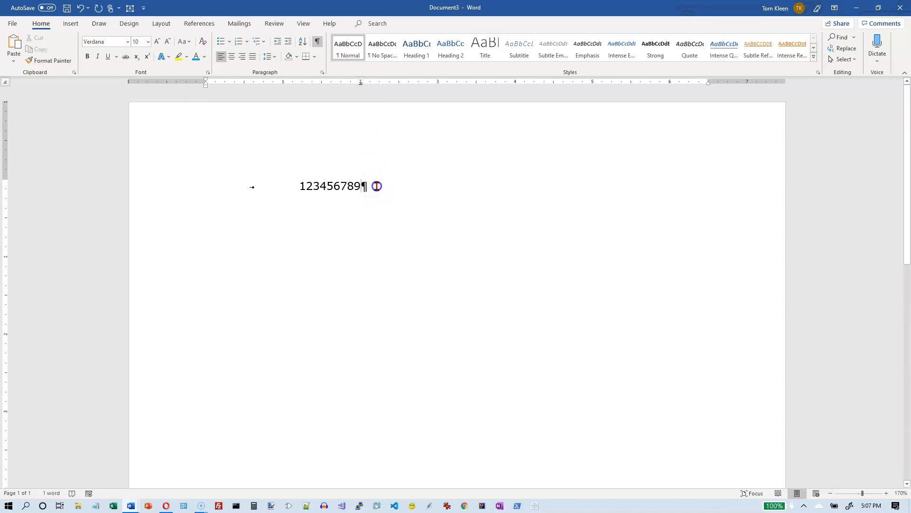
# Begin a second line with 123 ending under the first number's digits
pyautogui.press('Return')
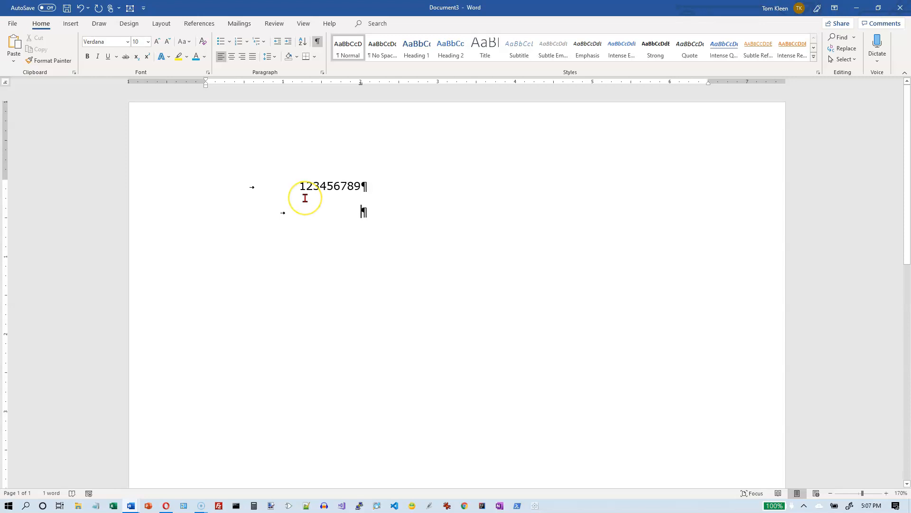
pyautogui.write('123')
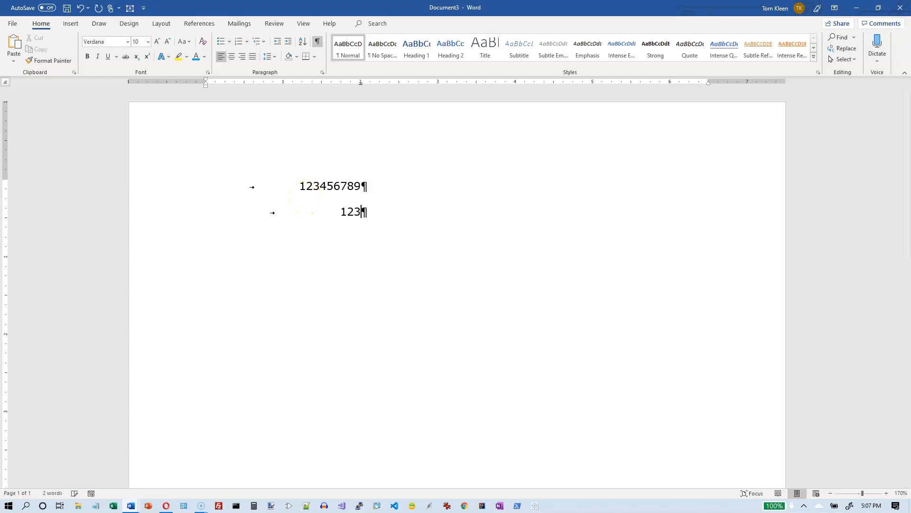
pyautogui.moveTo(359, 88)
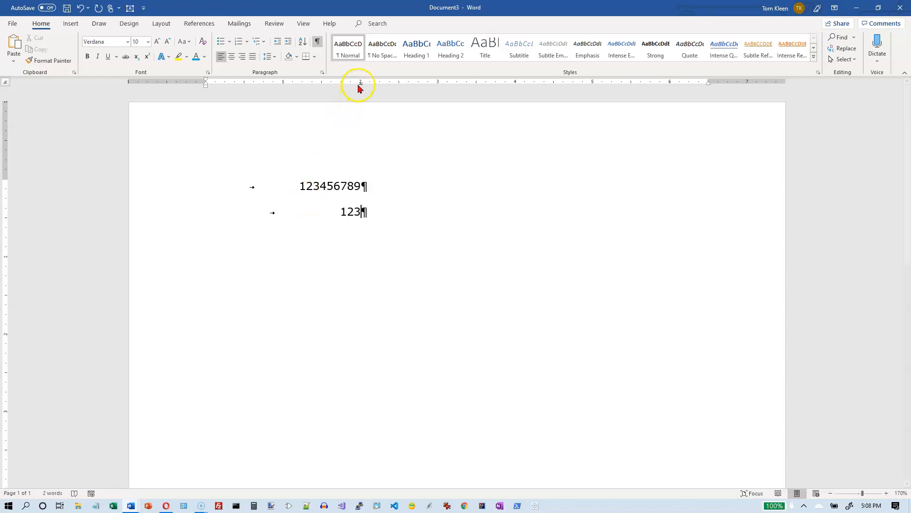
pyautogui.click(361, 81)
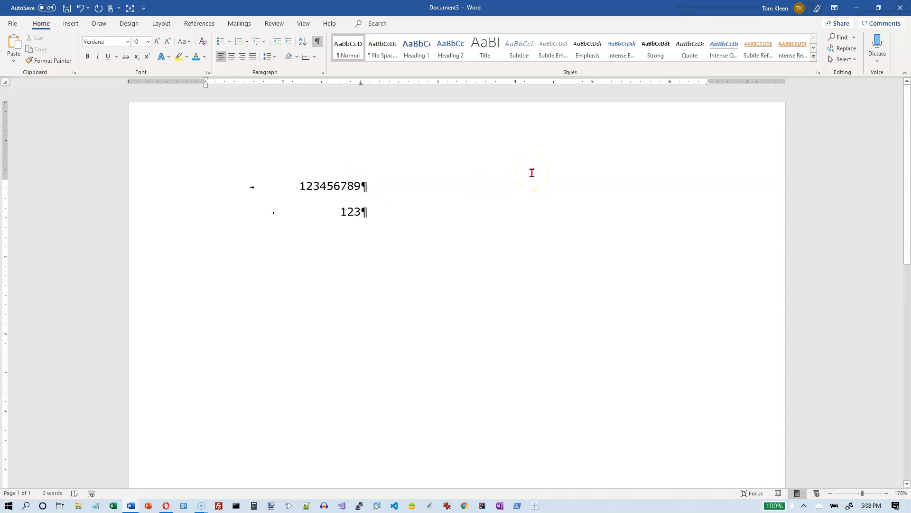
# Extend the first number to 123456789.123456789 after the decimal point
pyautogui.write('.')
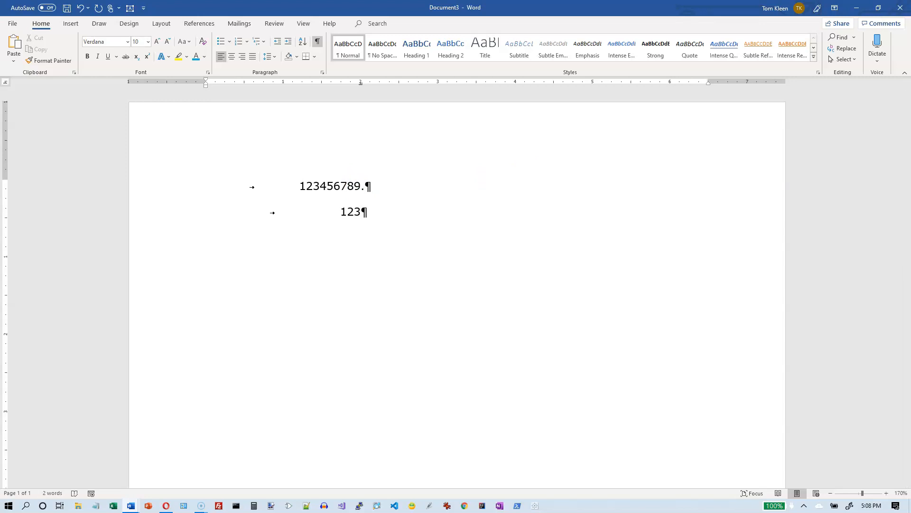
pyautogui.write('12')
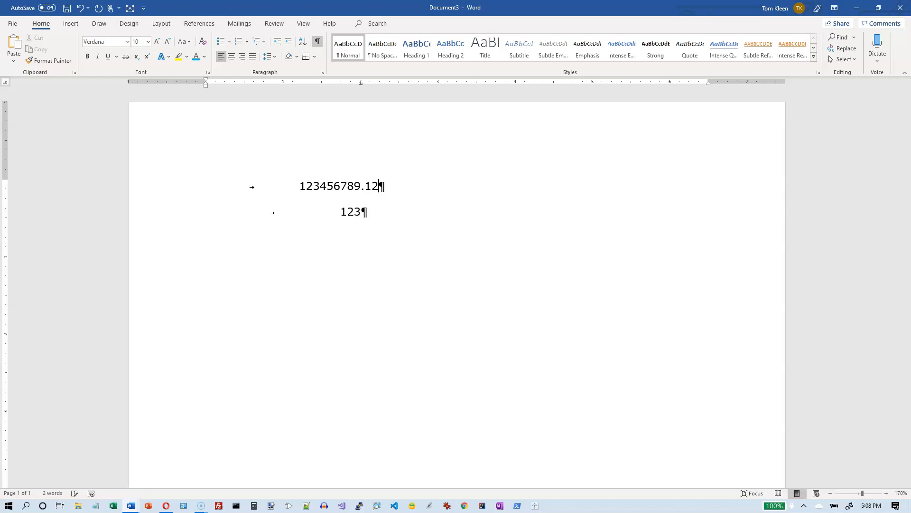
pyautogui.write('3456')
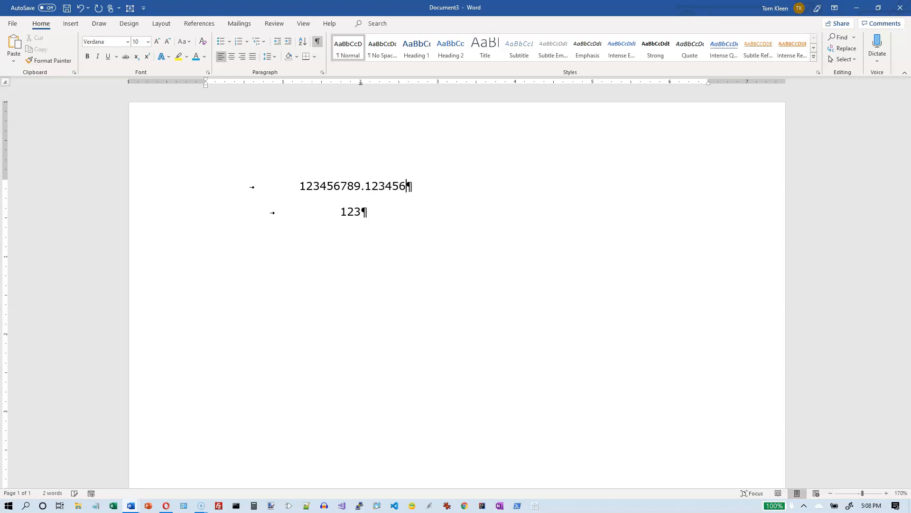
pyautogui.write('789')
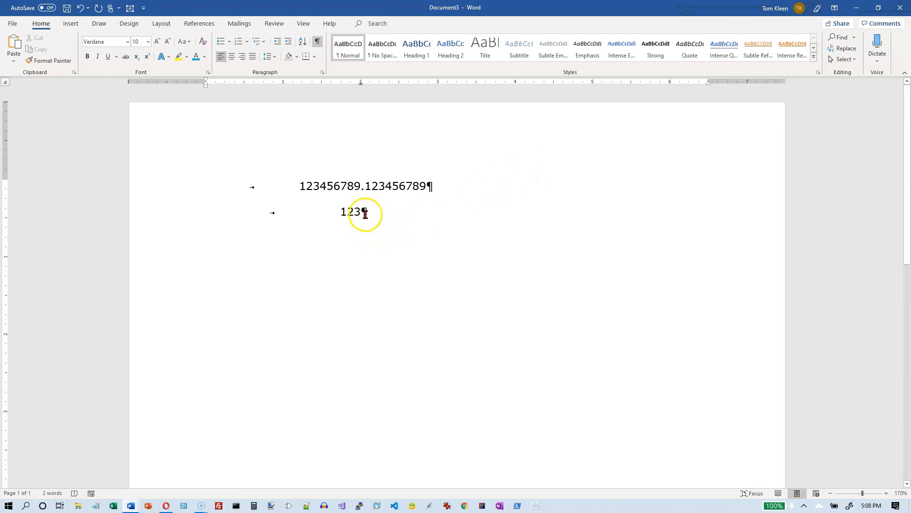
pyautogui.moveTo(643, 148)
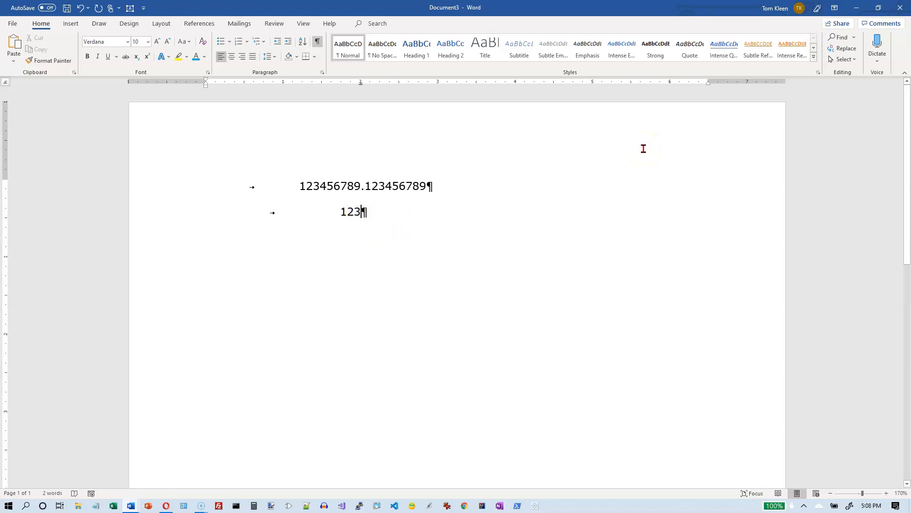
# Extend the second number to 123.1132 so both decimal points align
pyautogui.write('.1132')
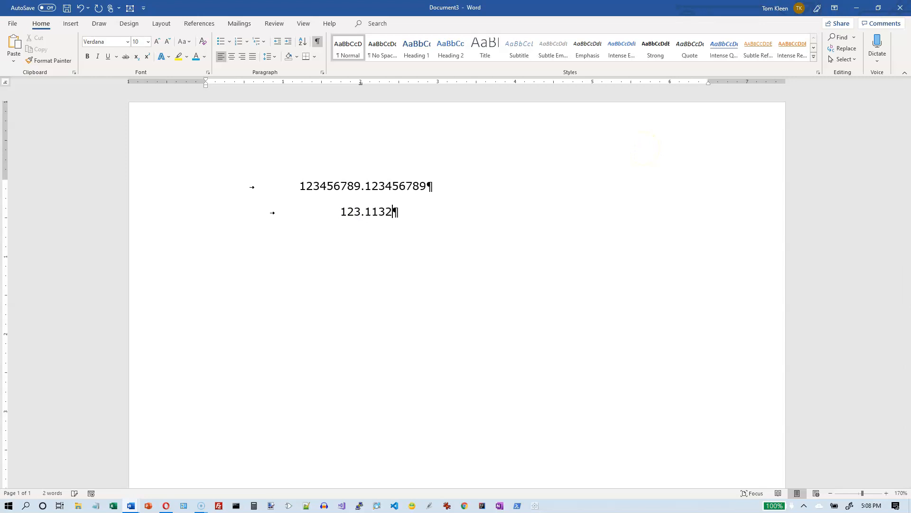
pyautogui.moveTo(647, 150)
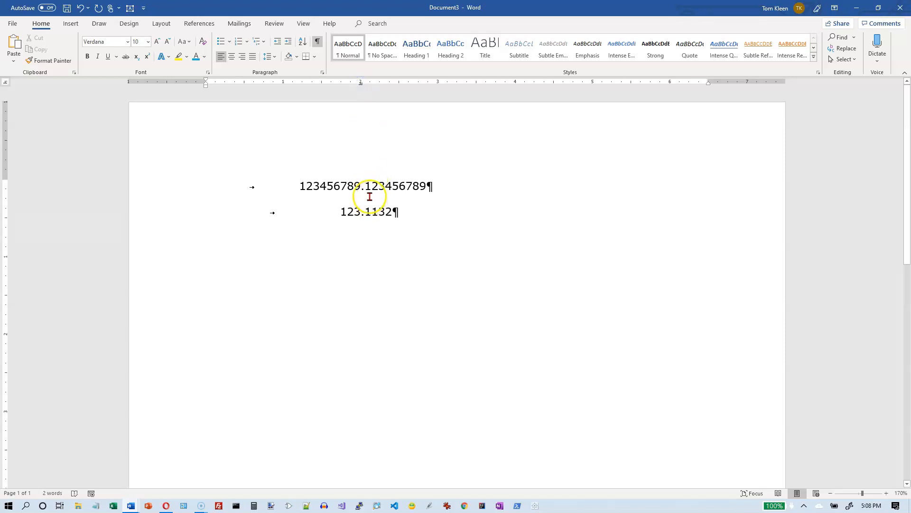
pyautogui.moveTo(389, 193)
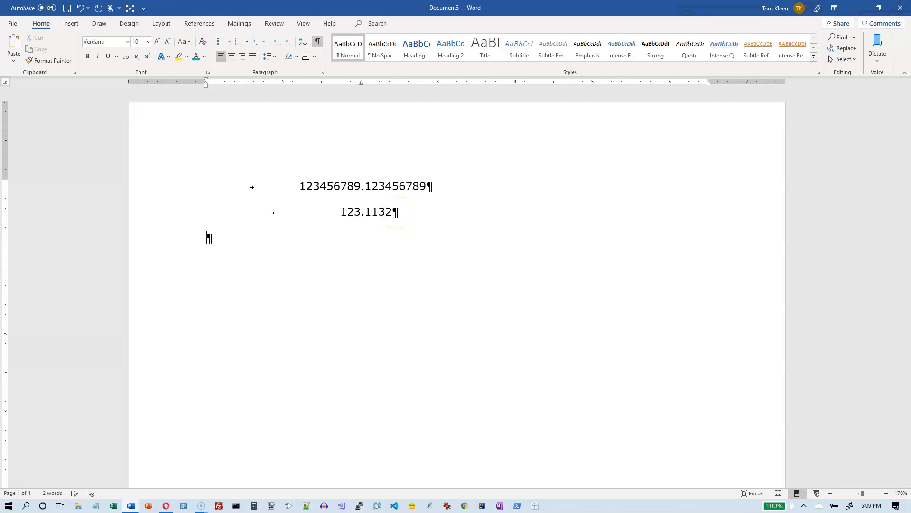
pyautogui.moveTo(339, 239)
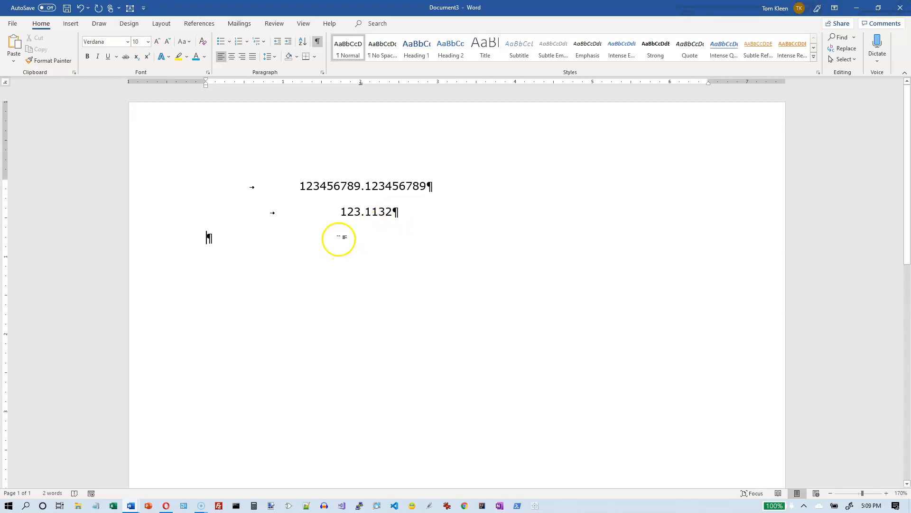
pyautogui.moveTo(324, 242)
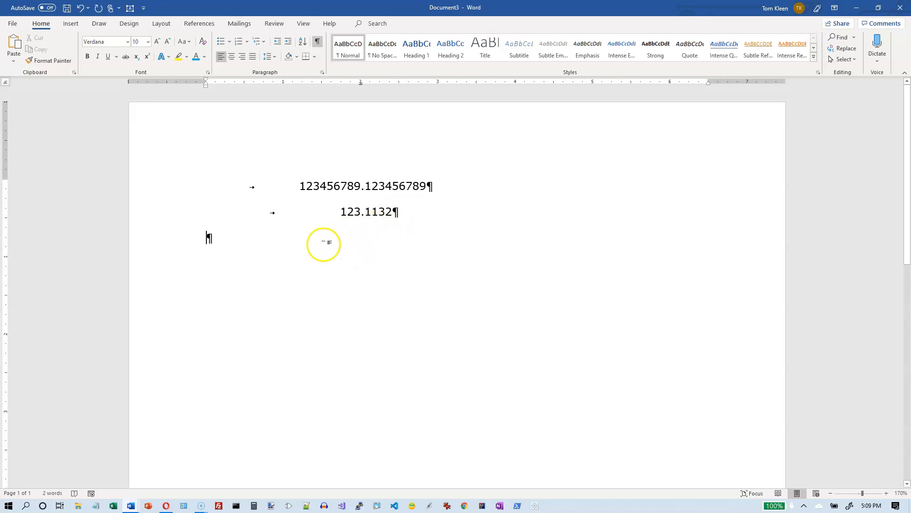
pyautogui.moveTo(359, 87)
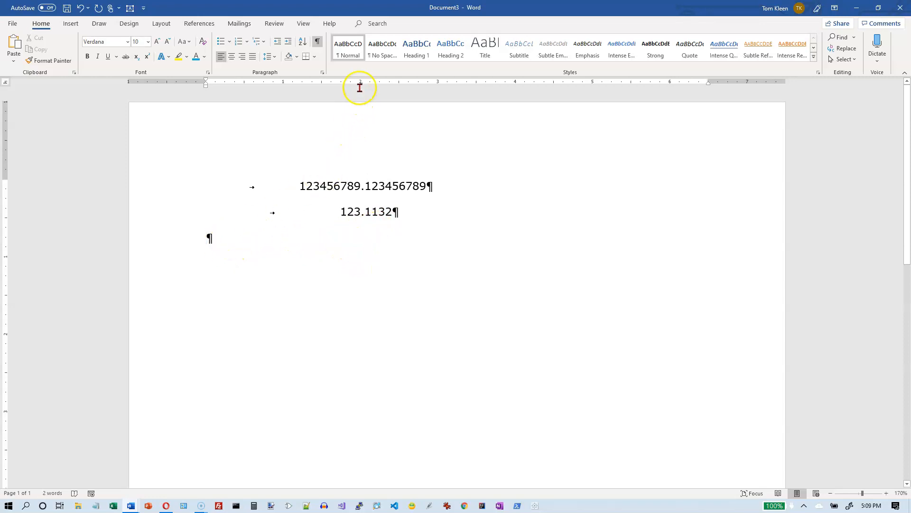
pyautogui.moveTo(361, 86)
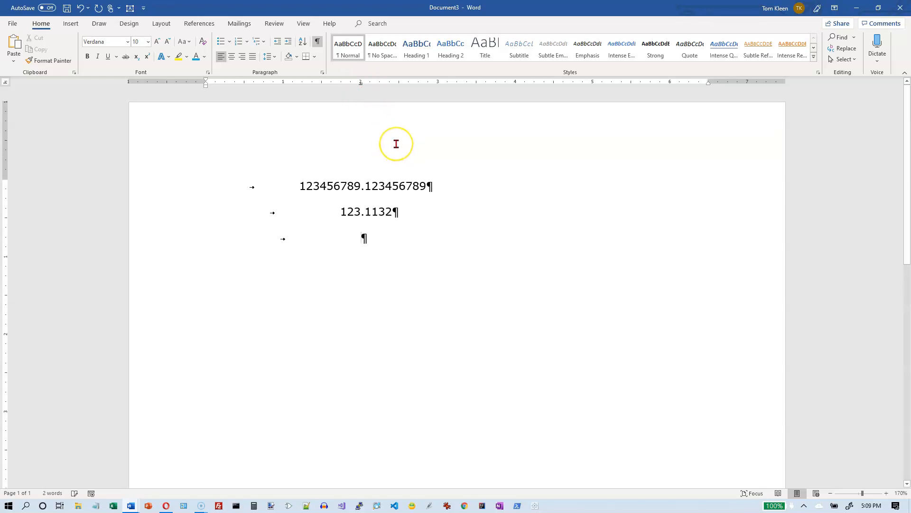
# Enter the digit 1 on the third line at the decimal stop
pyautogui.write('1')
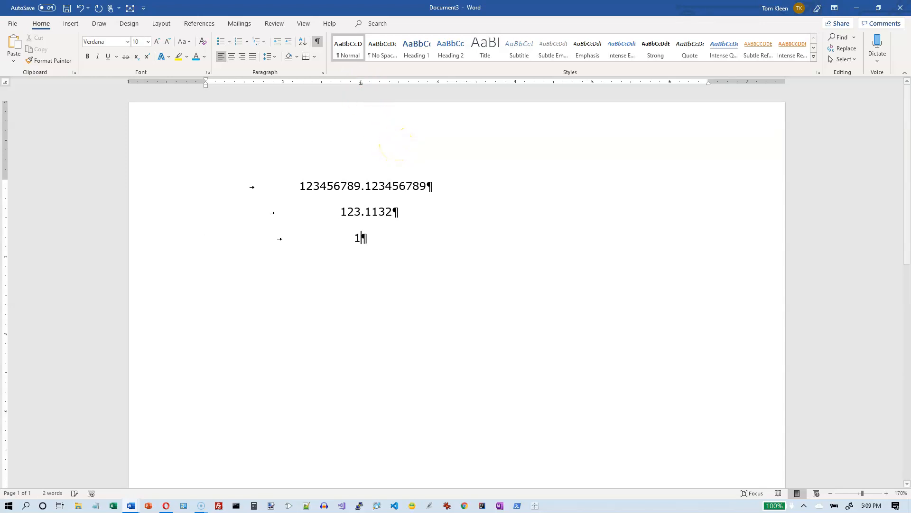